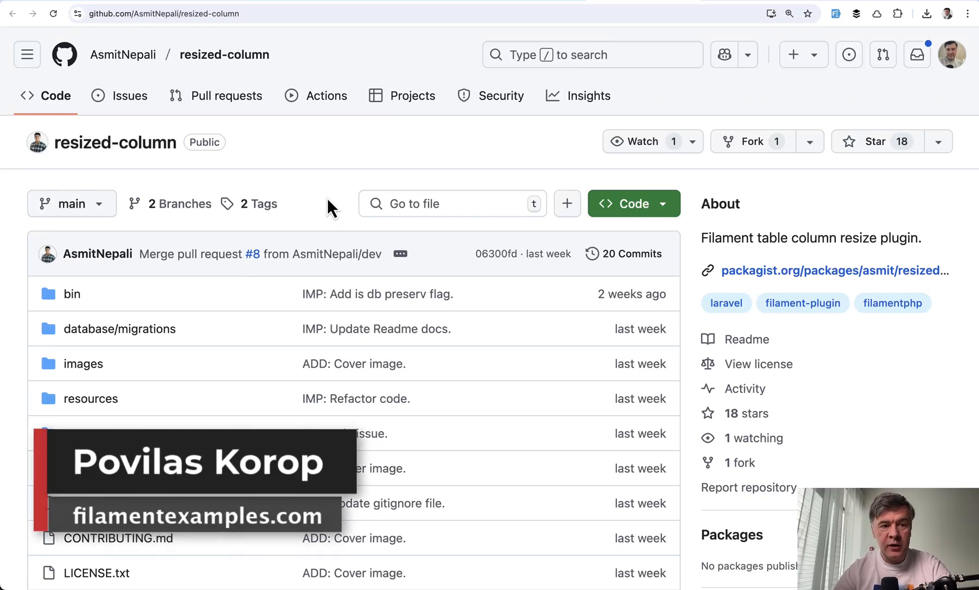
mouse_move(123, 54)
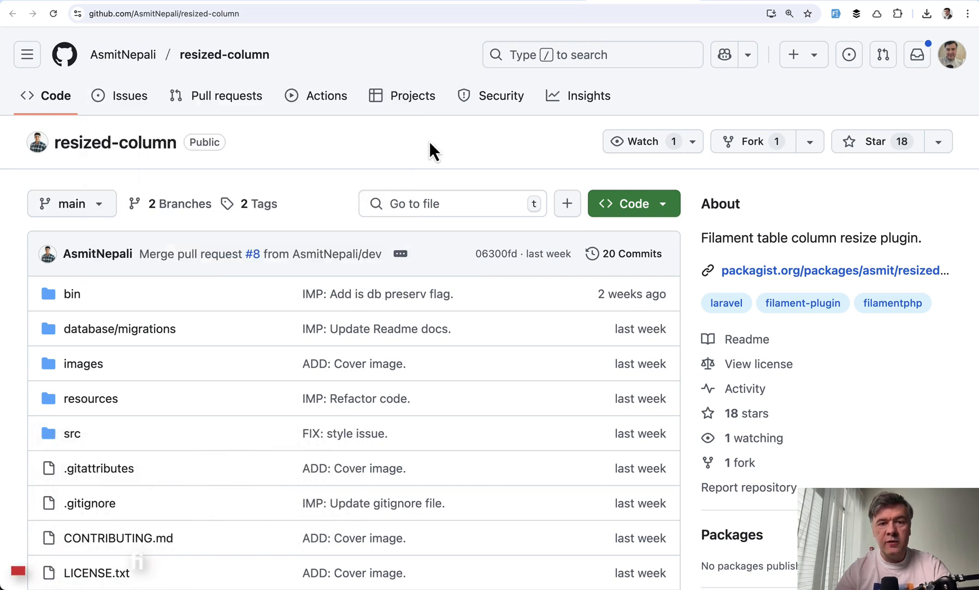
mouse_move(564, 105)
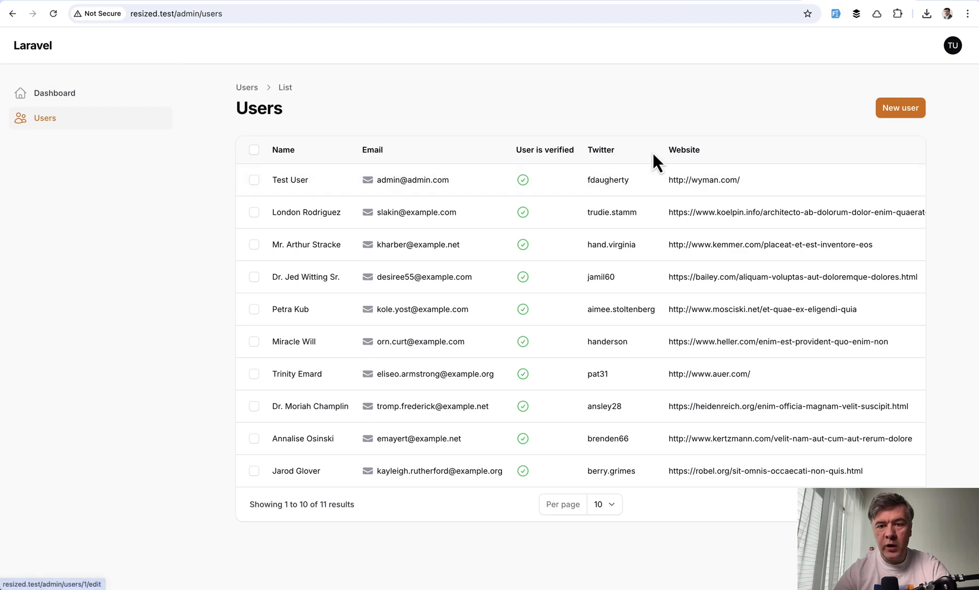
mouse_move(656, 105)
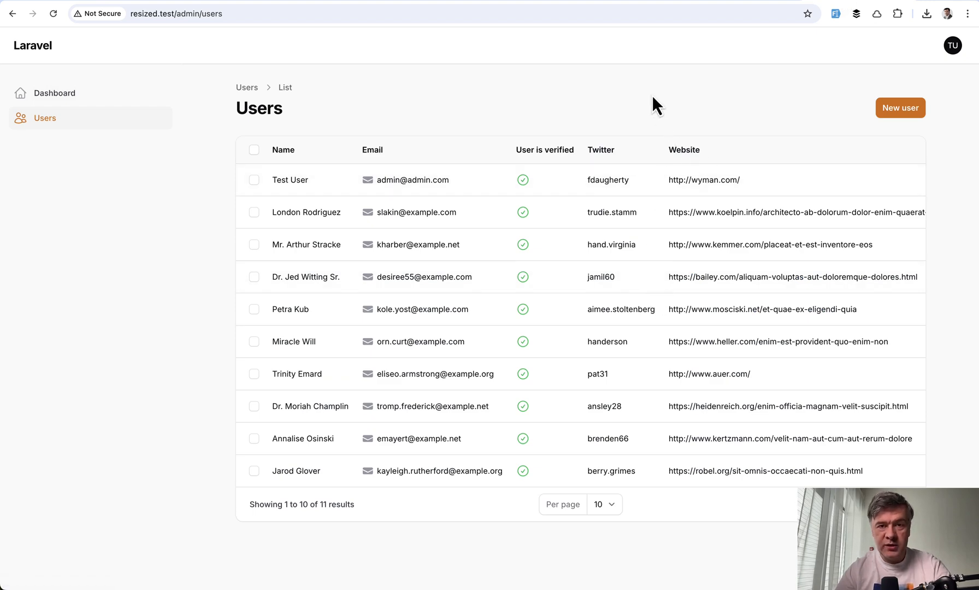
mouse_move(482, 60)
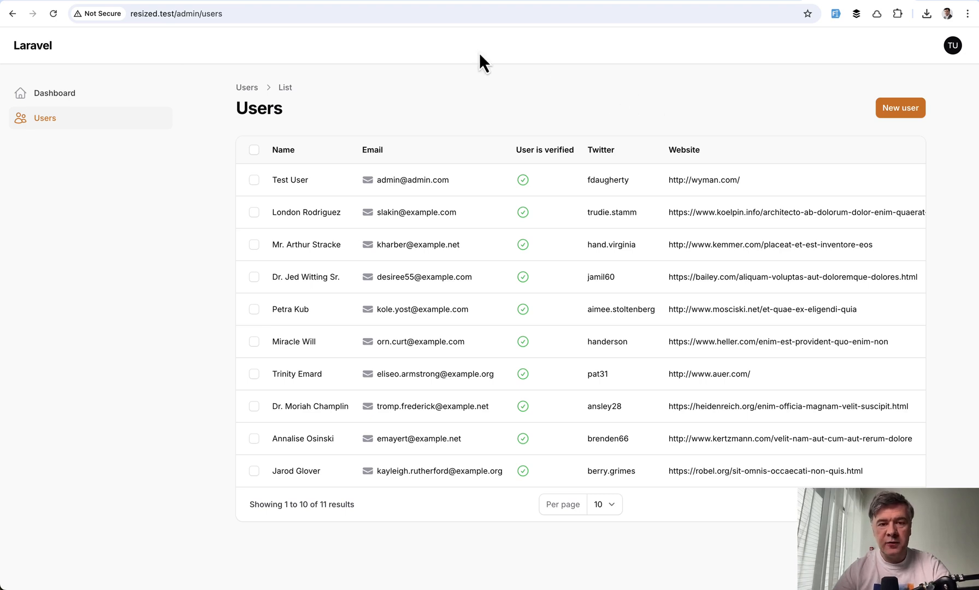
mouse_move(524, 130)
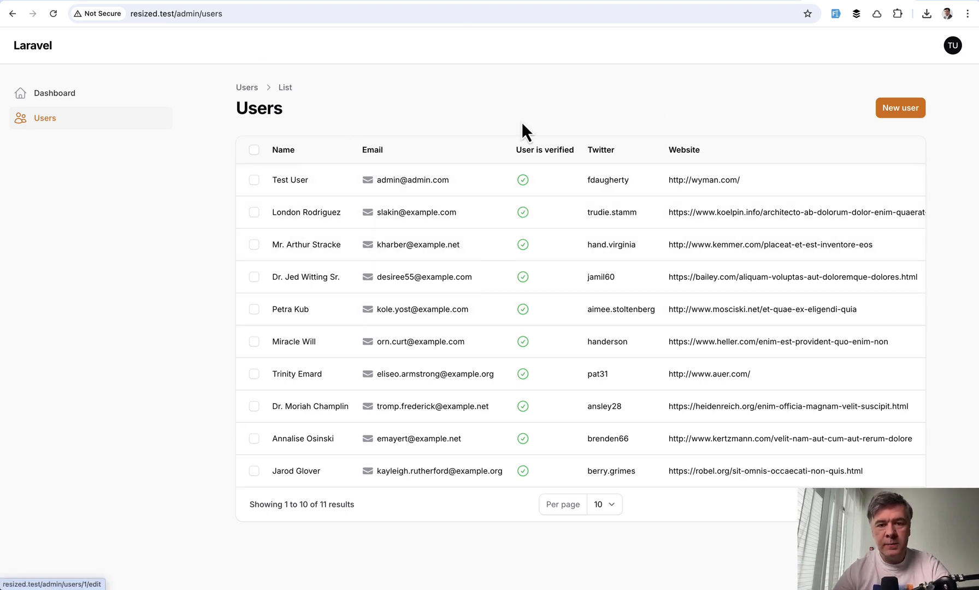
mouse_move(515, 156)
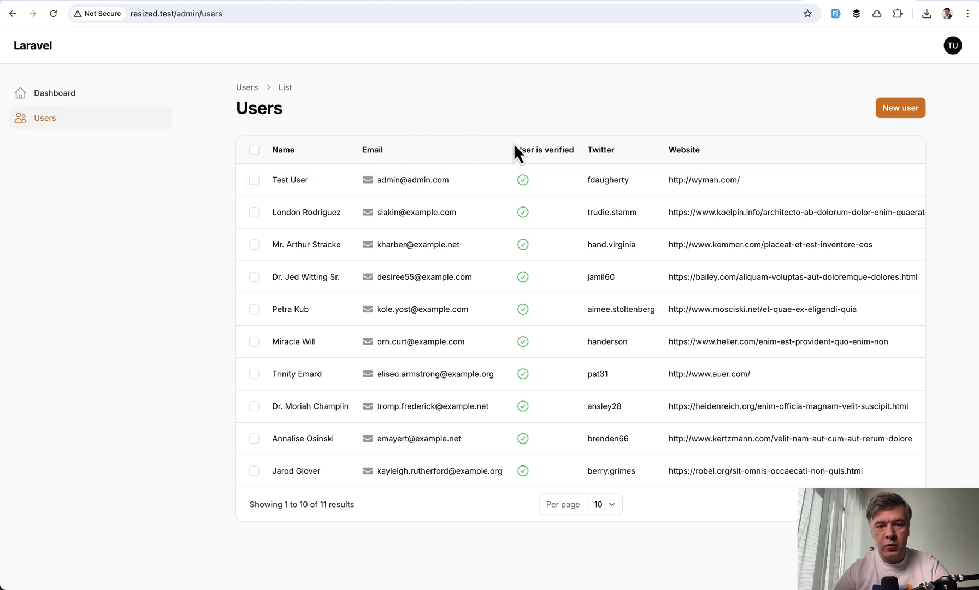
mouse_move(596, 200)
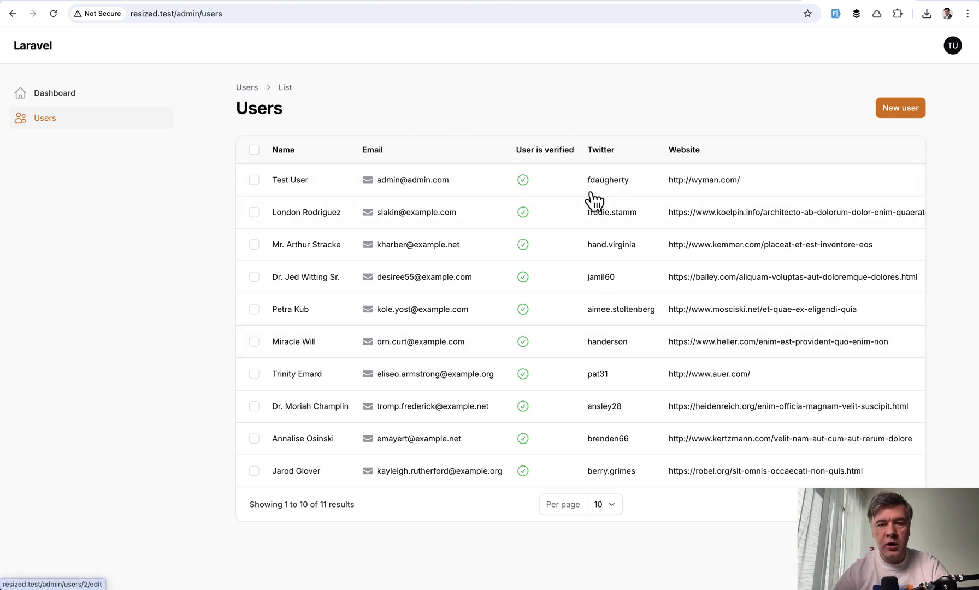
mouse_move(414, 340)
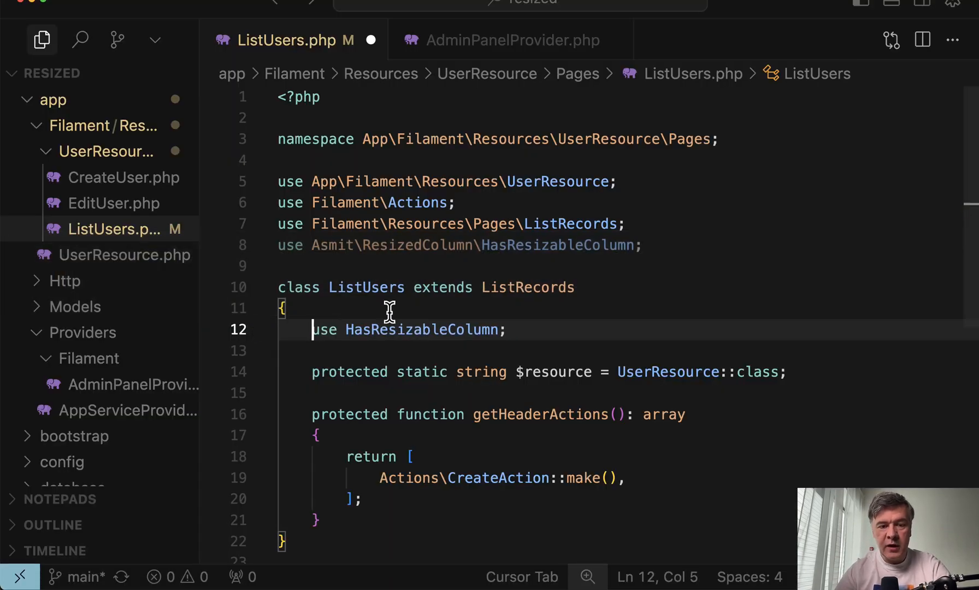
Scroll ListUsers.php past the added HasResizableColumn trait, then switch to Chrome to test it.
scroll("down", 3)
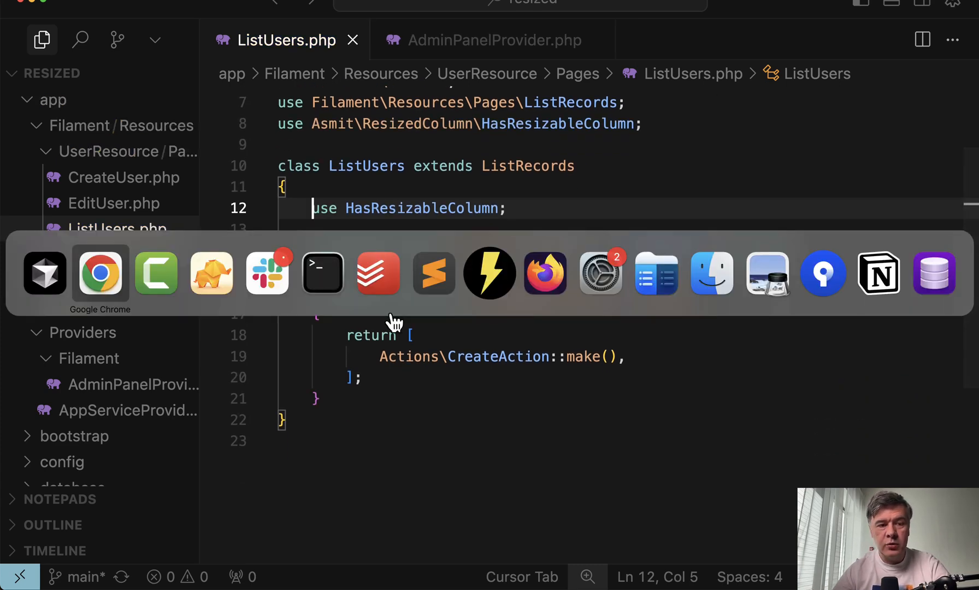
left_click(100, 274)
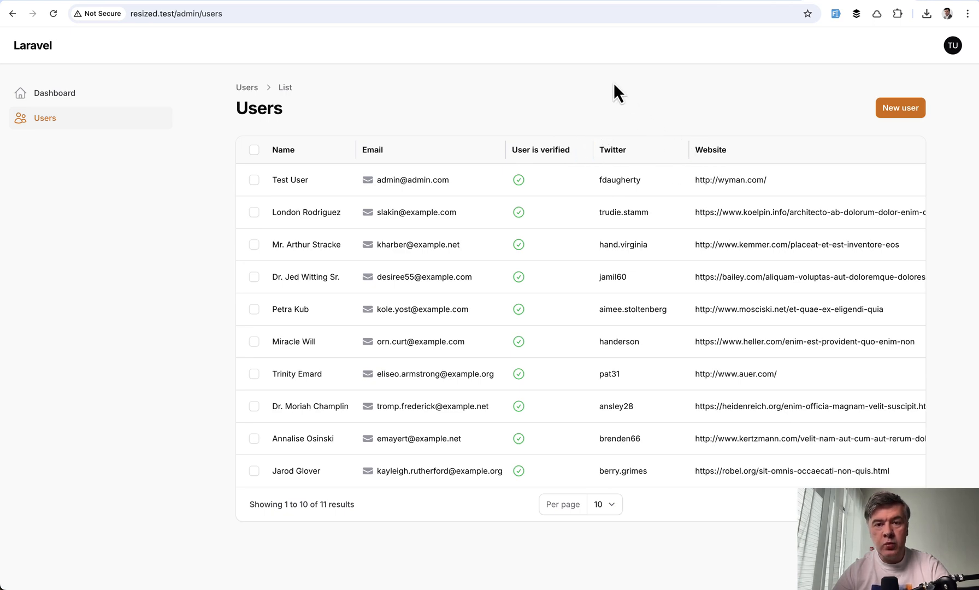
mouse_move(514, 160)
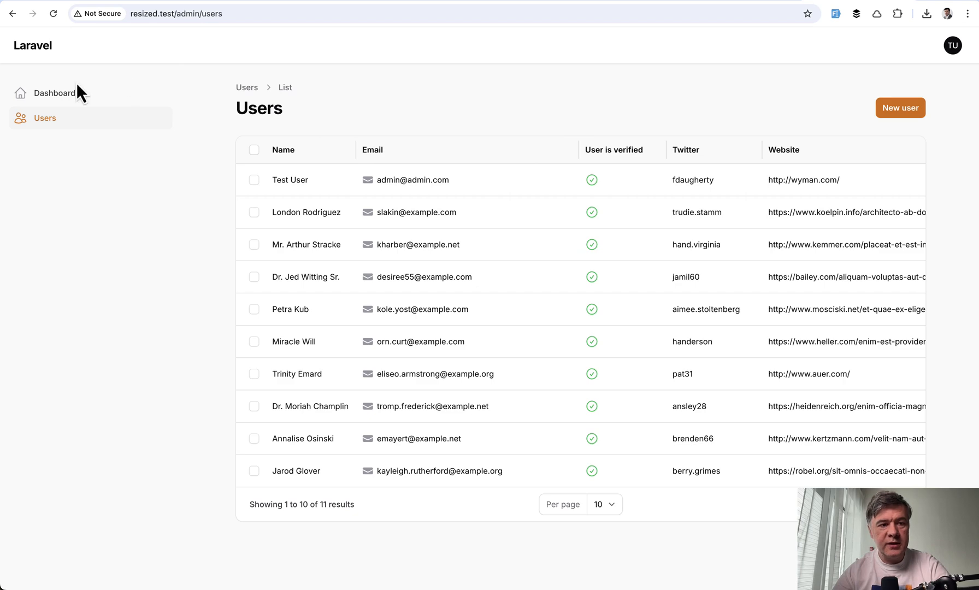
Go to Dashboard and back to Users to confirm the widened Email column persists.
left_click(53, 93)
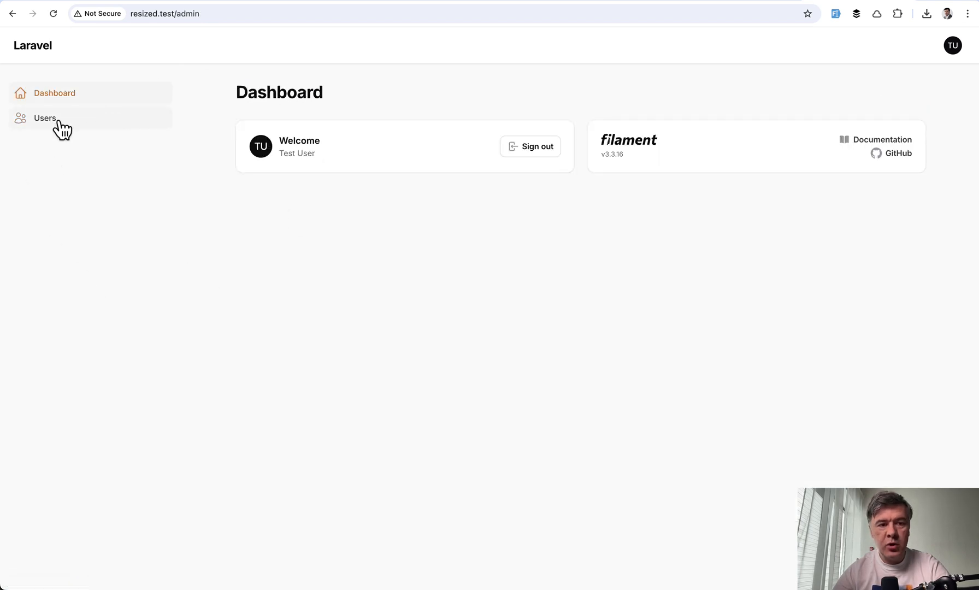
left_click(45, 118)
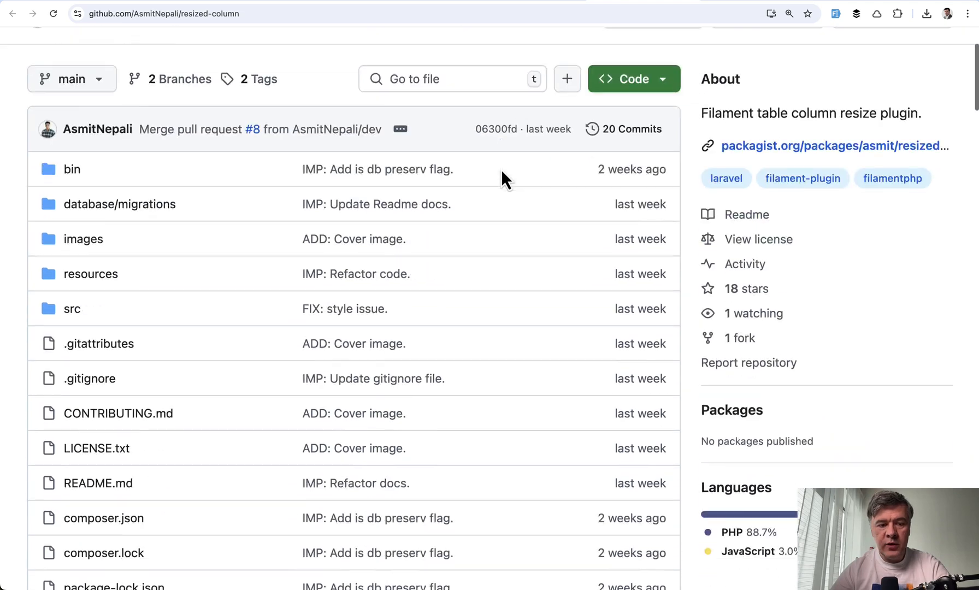
Scroll the README to plugin registration and migrations, then inspect stored widths in TablePlus.
scroll("down", 3)
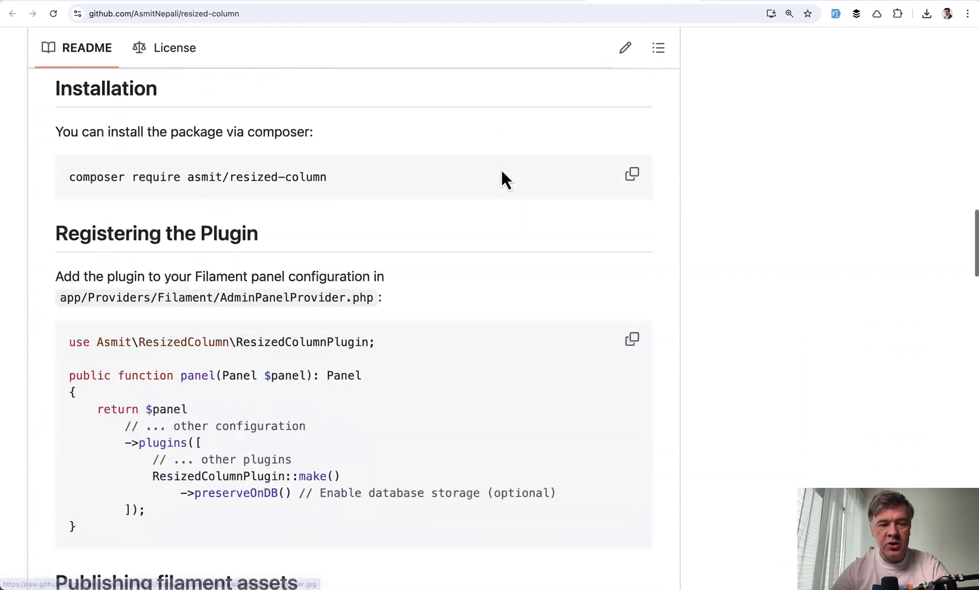
scroll("down", 3)
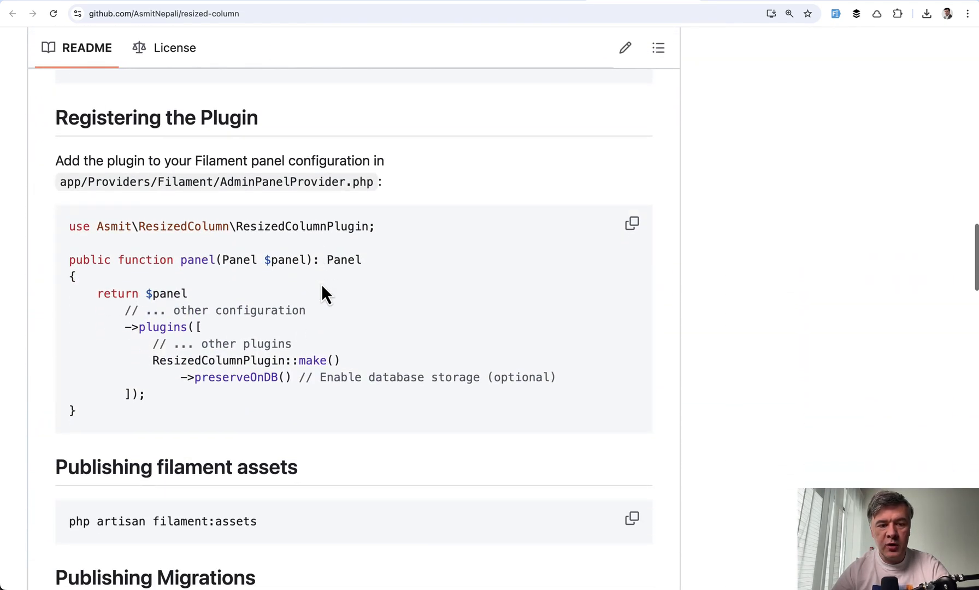
scroll("down", 3)
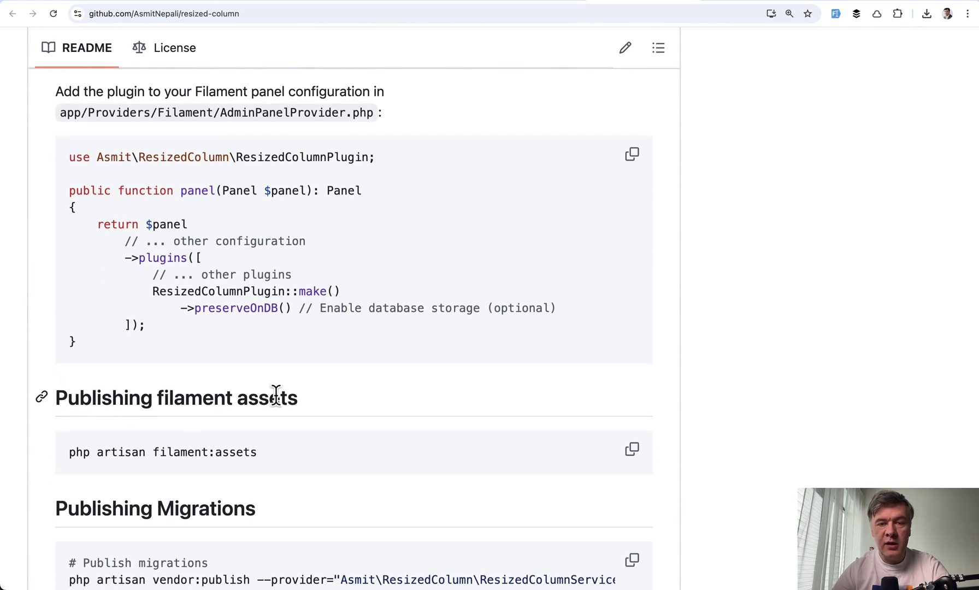
scroll("down", 3)
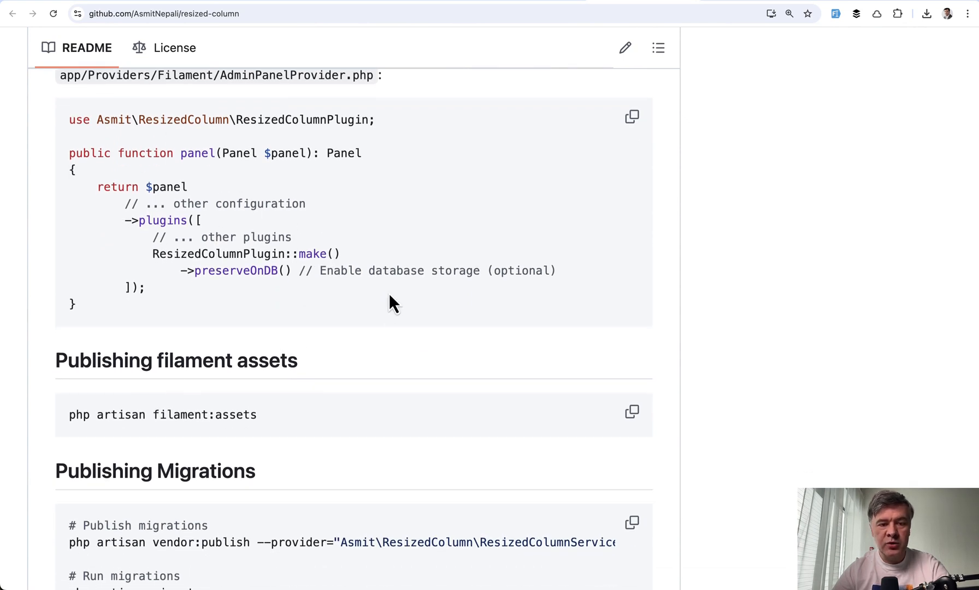
scroll("down", 3)
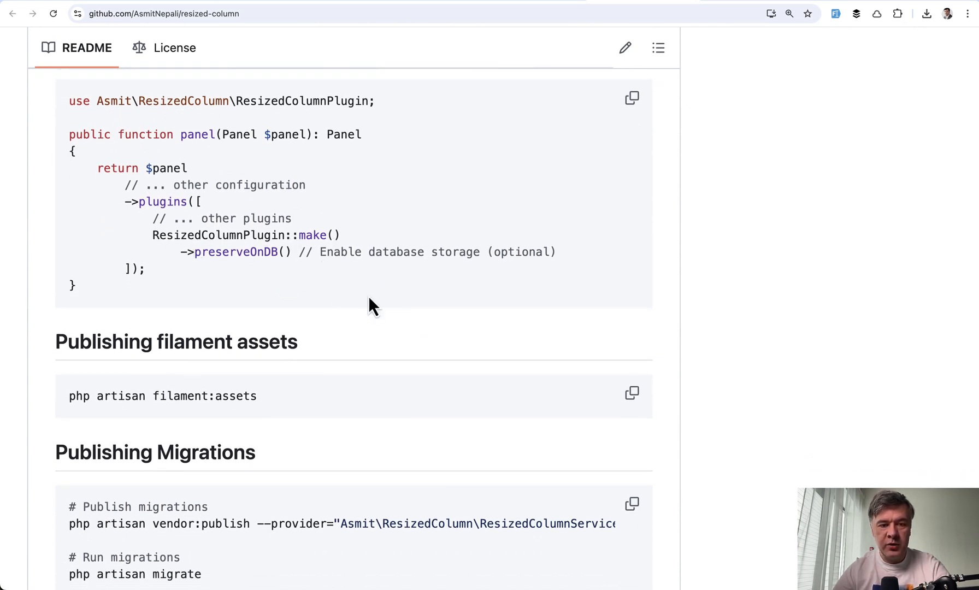
scroll("down", 3)
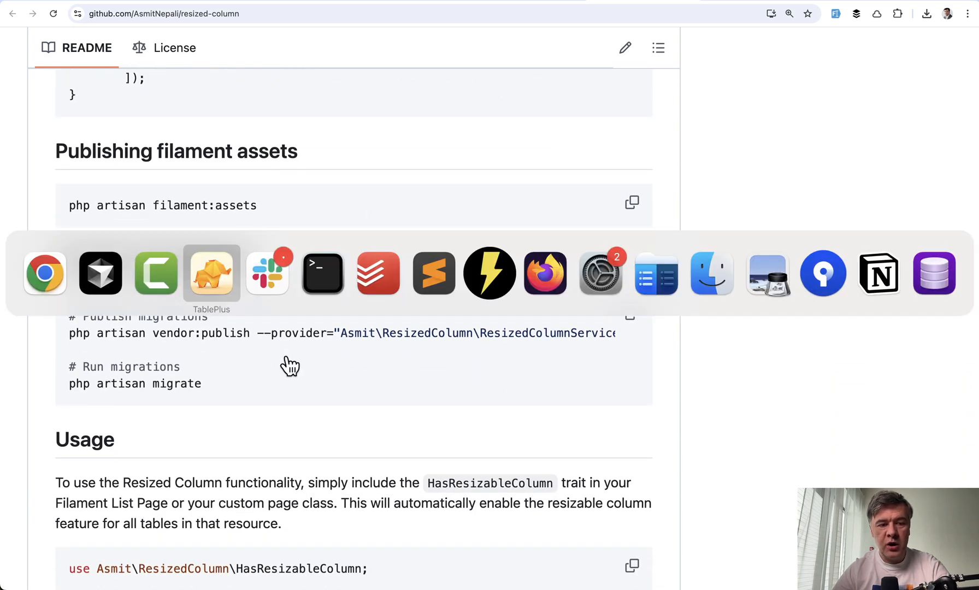
left_click(212, 273)
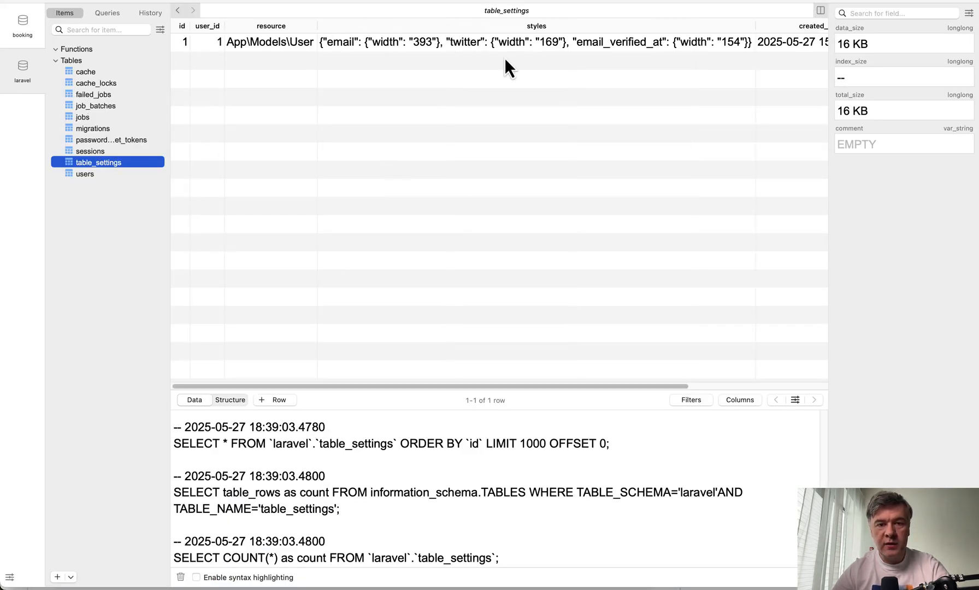
scroll("right", 3)
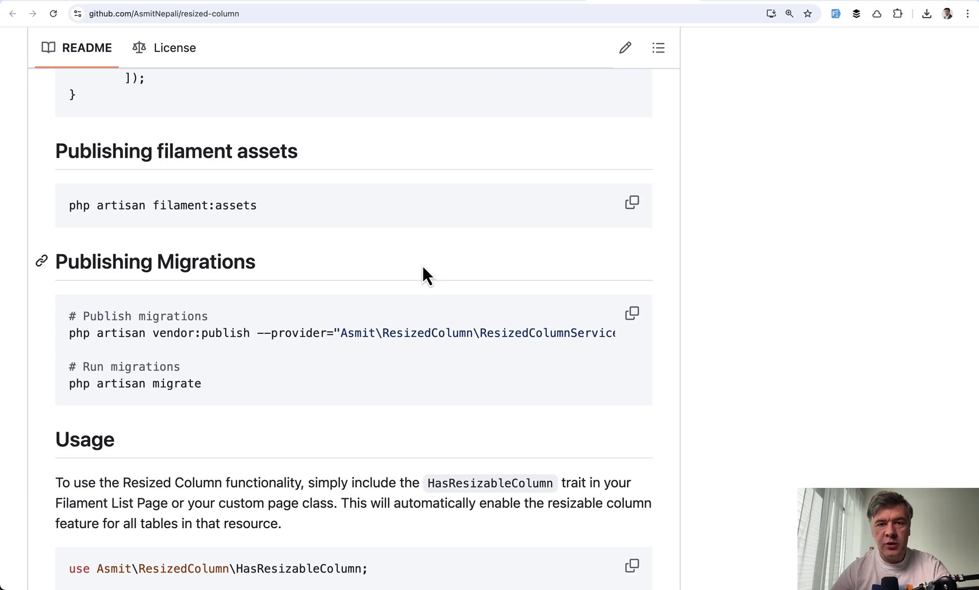
Scroll through Usage, Storage Configuration, Configuration Options and the custom database storage example.
scroll("down", 3)
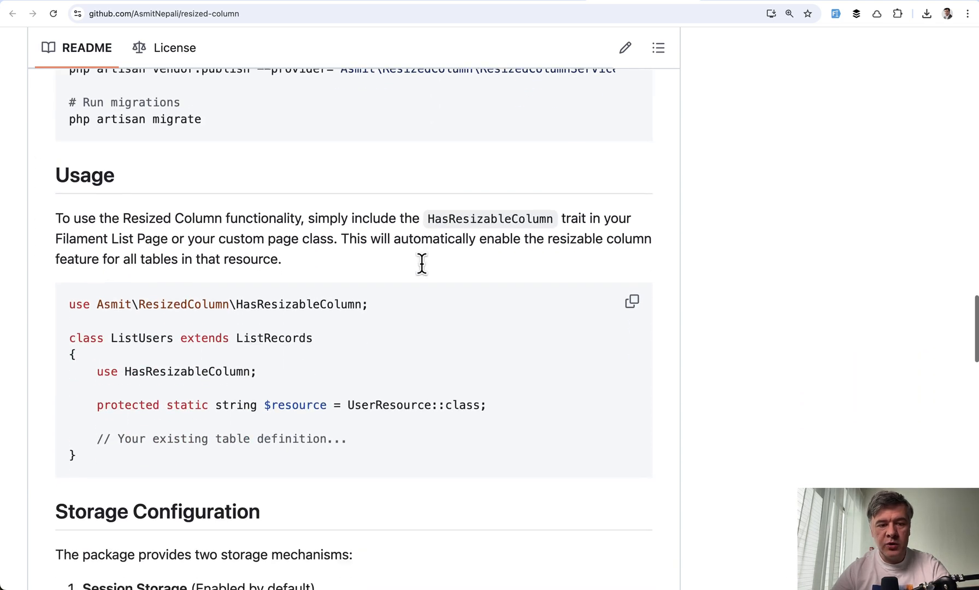
scroll("down", 3)
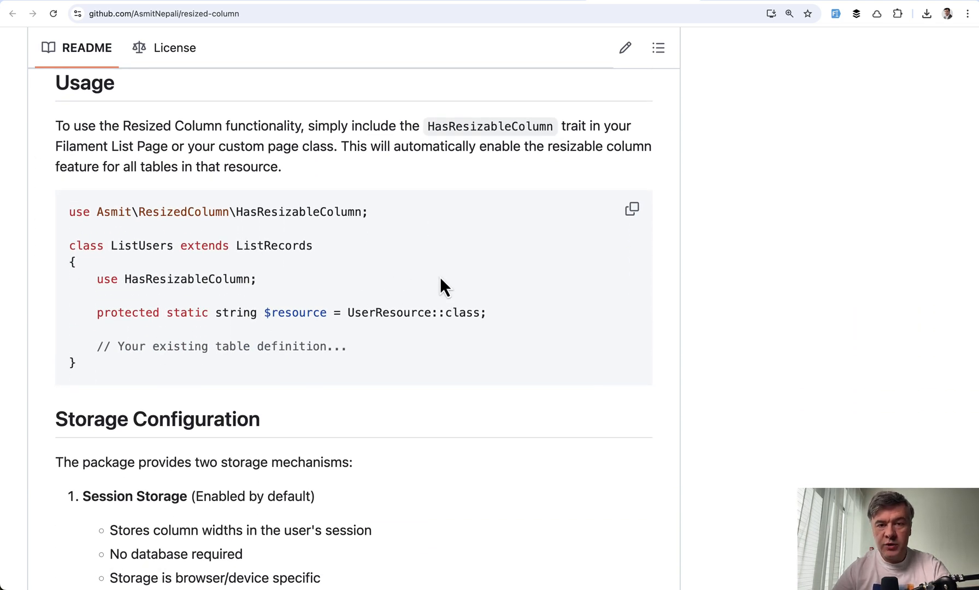
scroll("down", 3)
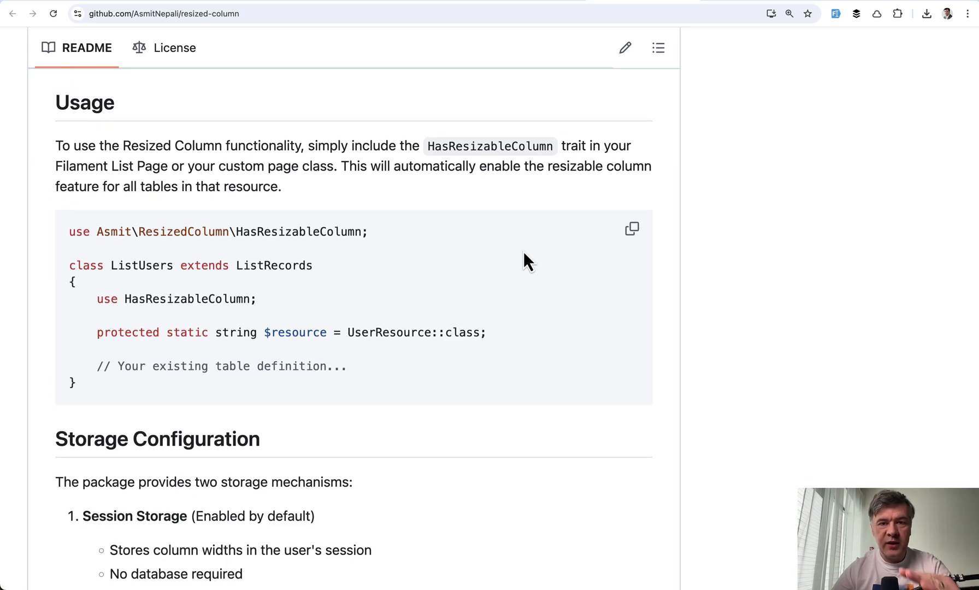
scroll("down", 3)
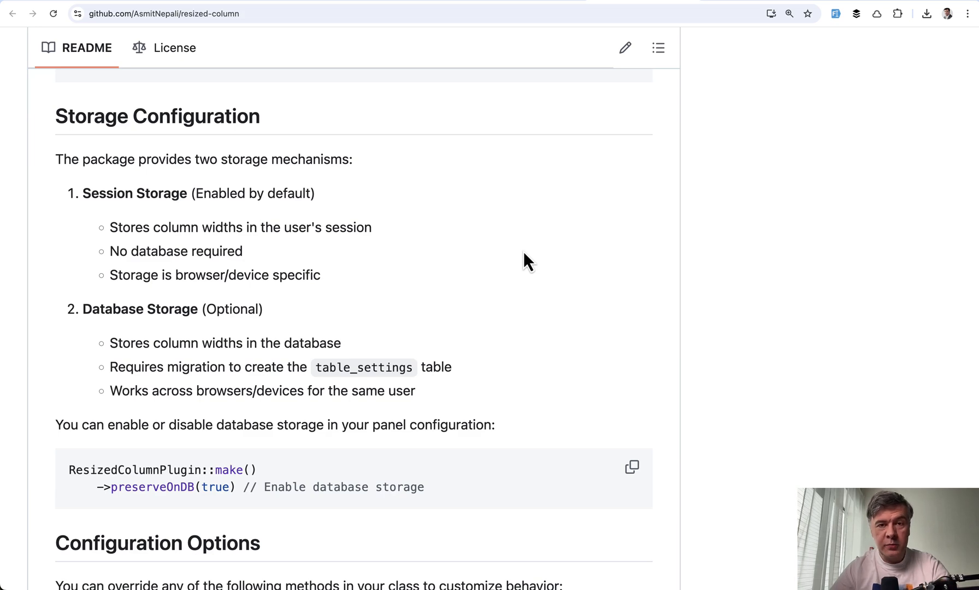
scroll("down", 3)
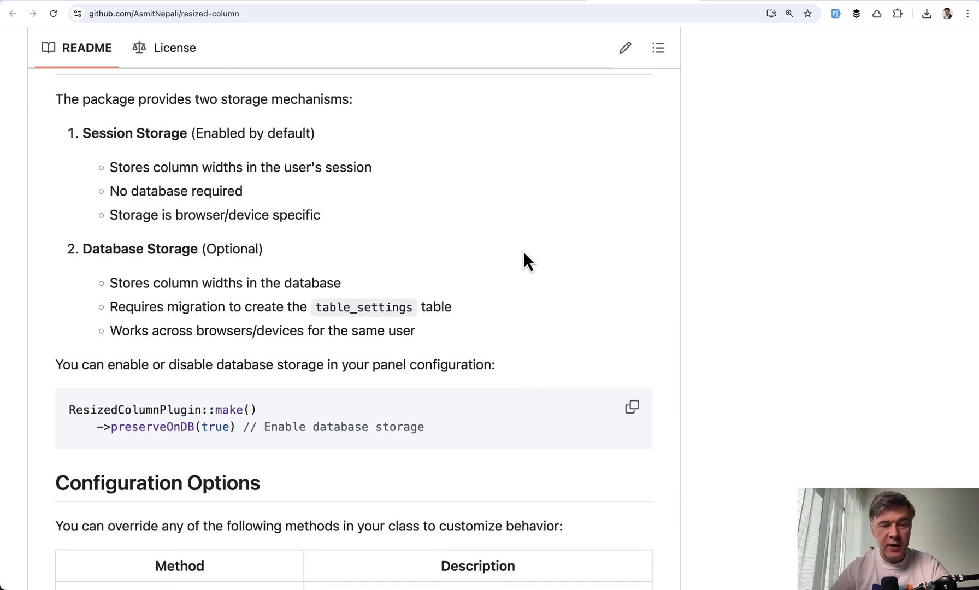
scroll("down", 3)
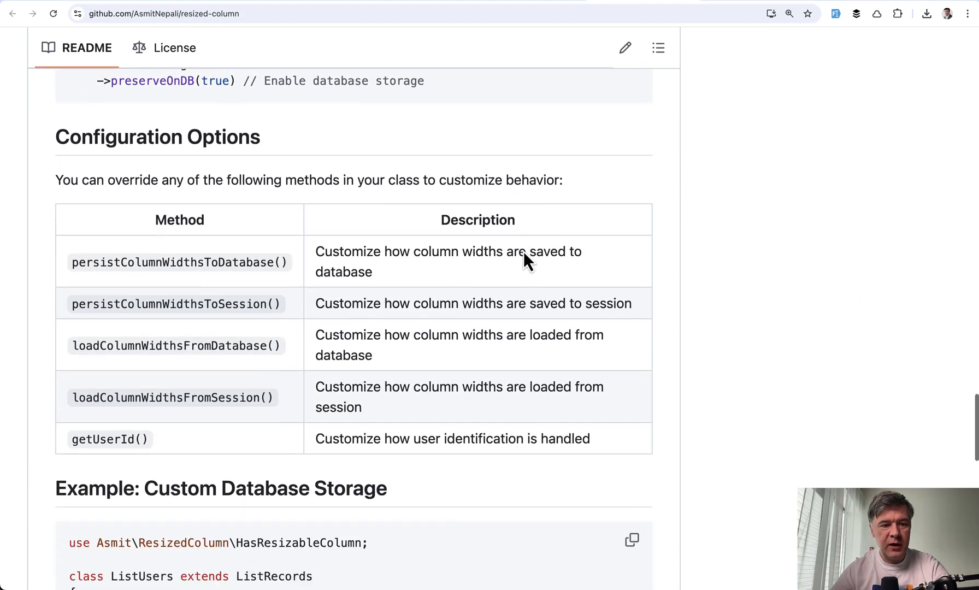
scroll("down", 3)
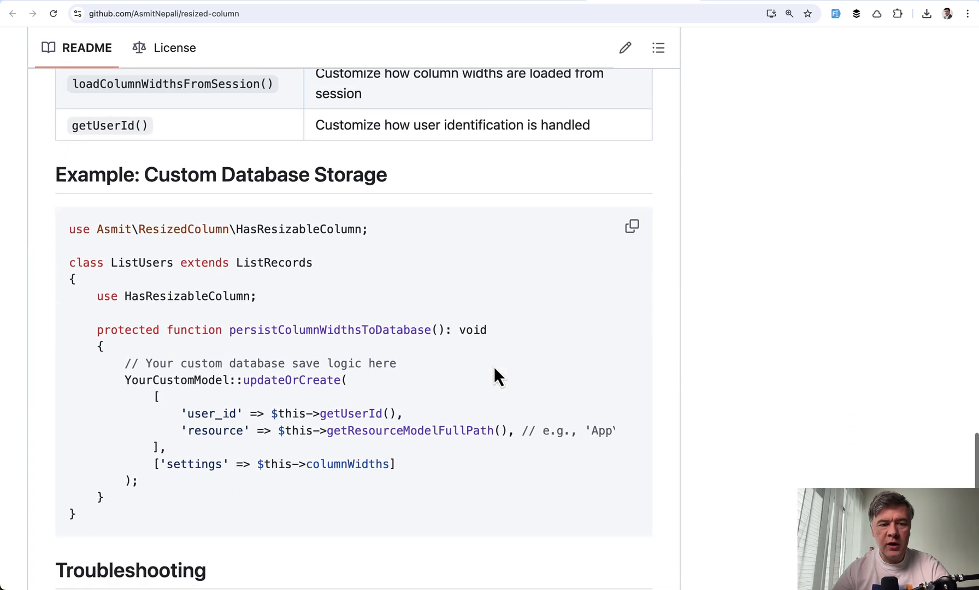
scroll("down", 3)
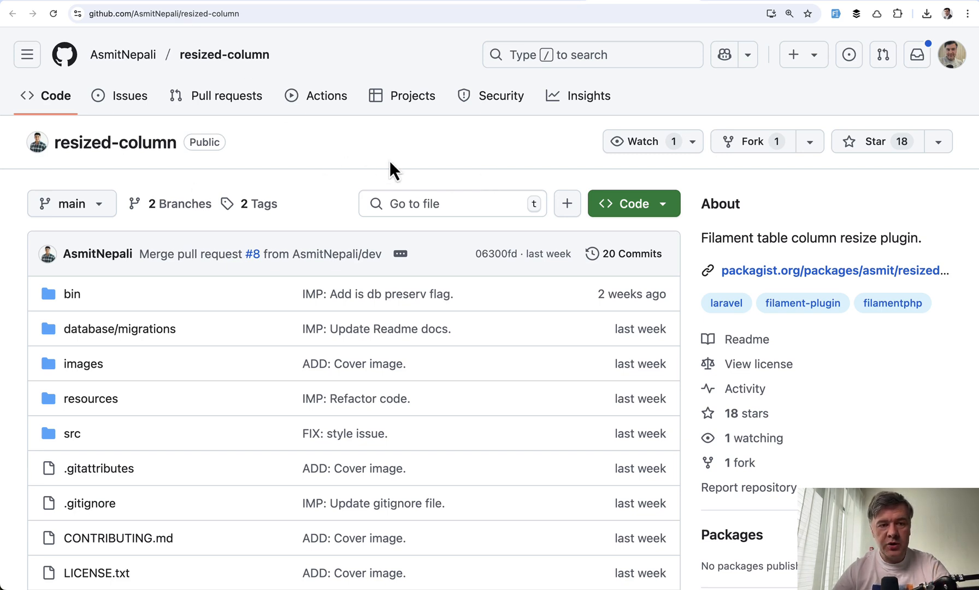
mouse_move(362, 175)
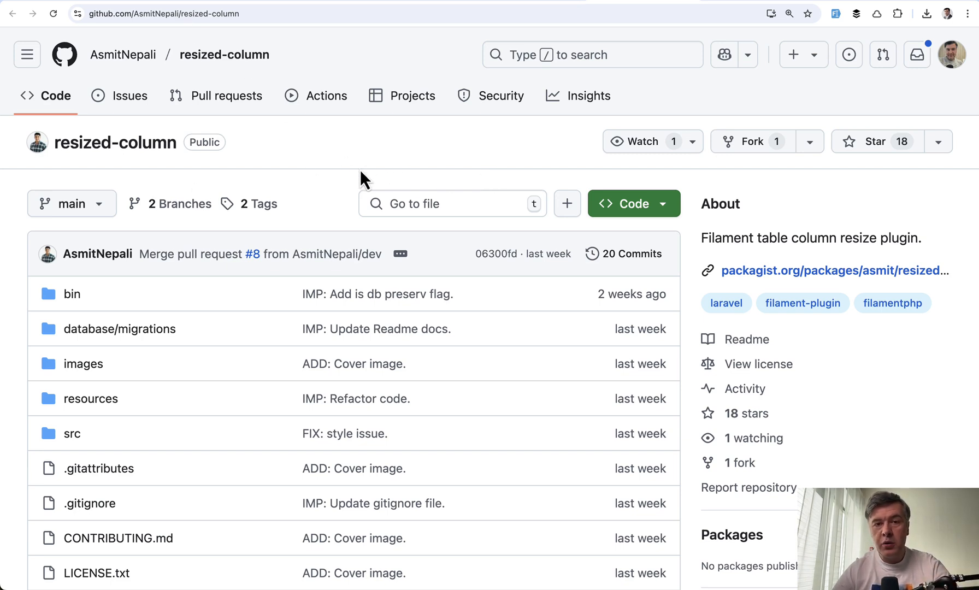